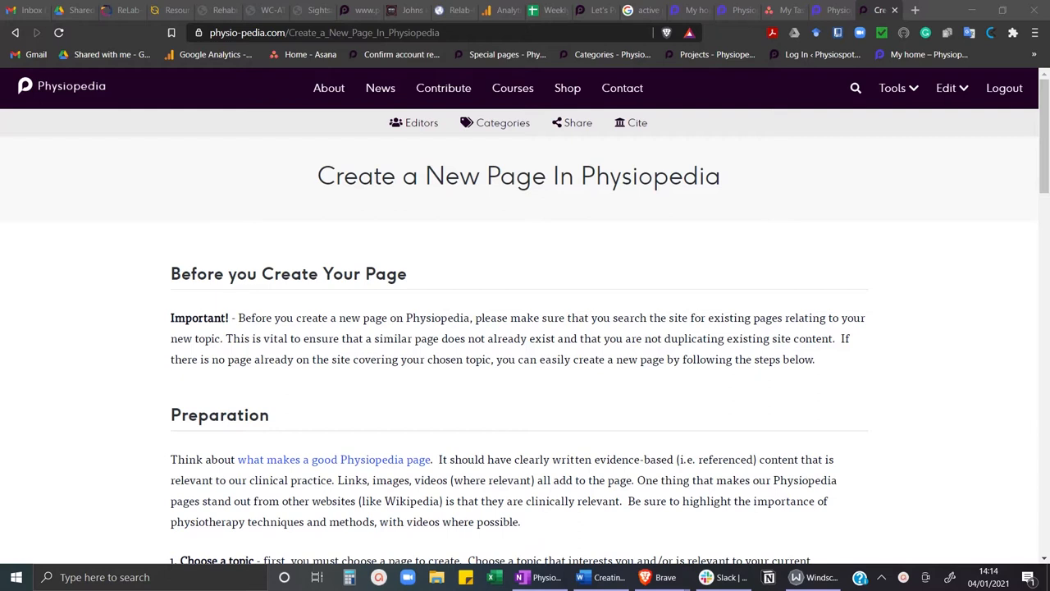
mouse_move(181, 121)
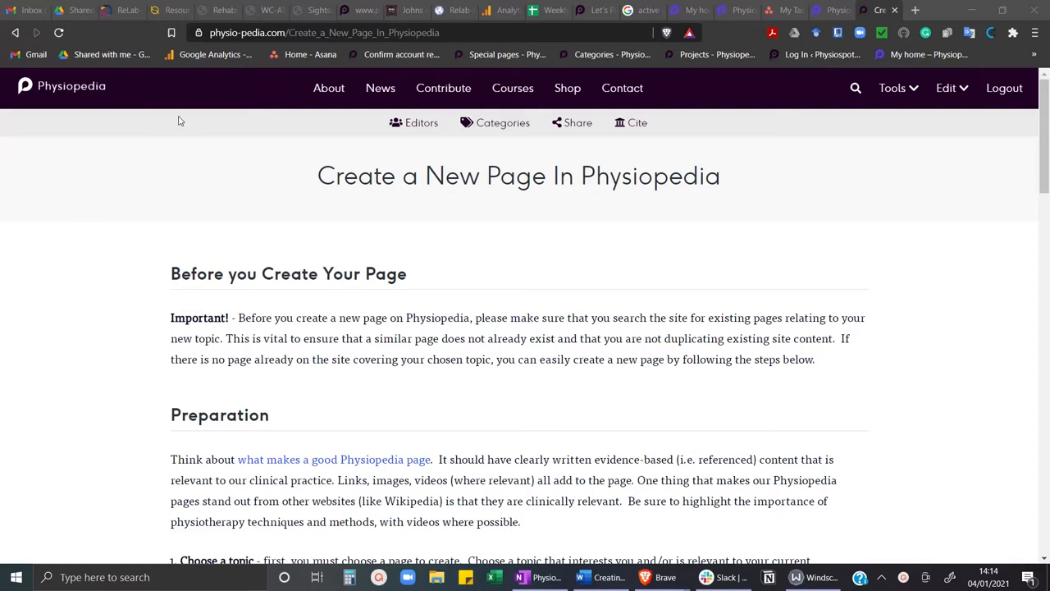
mouse_move(855, 88)
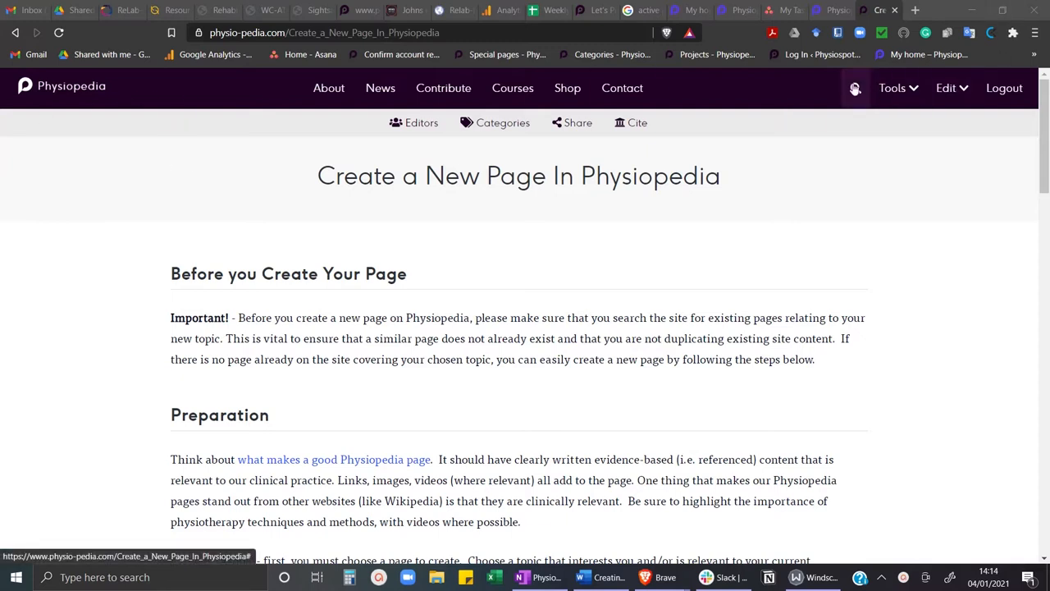
mouse_move(959, 100)
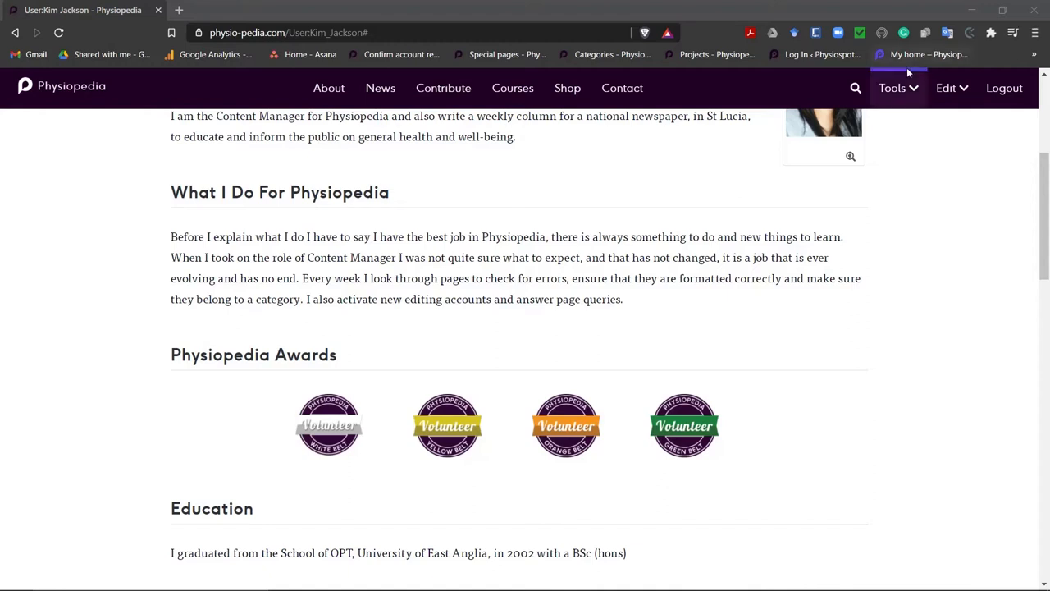
mouse_move(845, 115)
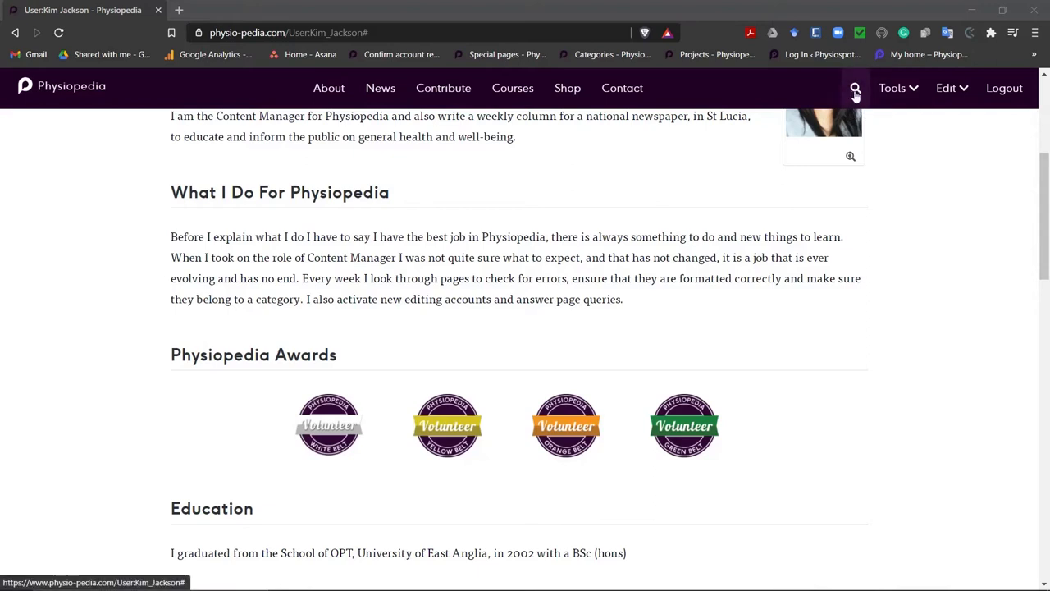
click(855, 89)
text(Ergonomics)
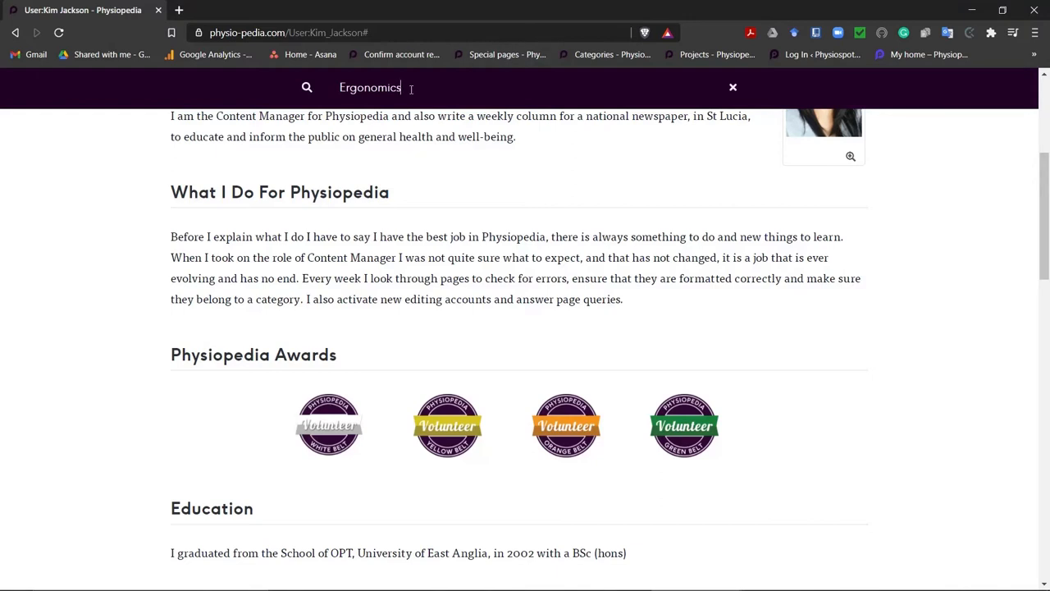
key(Return)
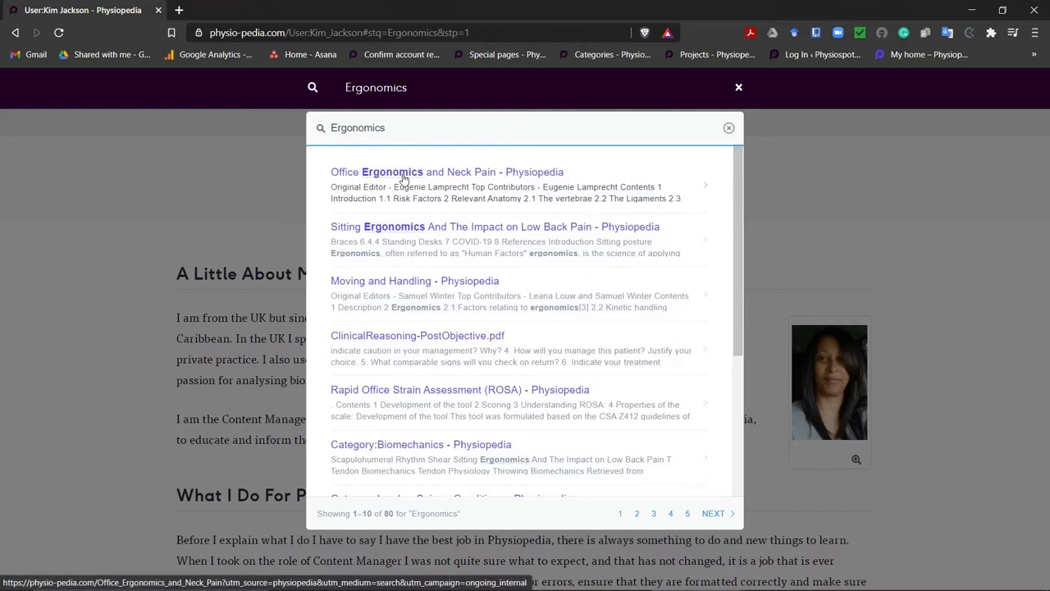
mouse_move(375, 252)
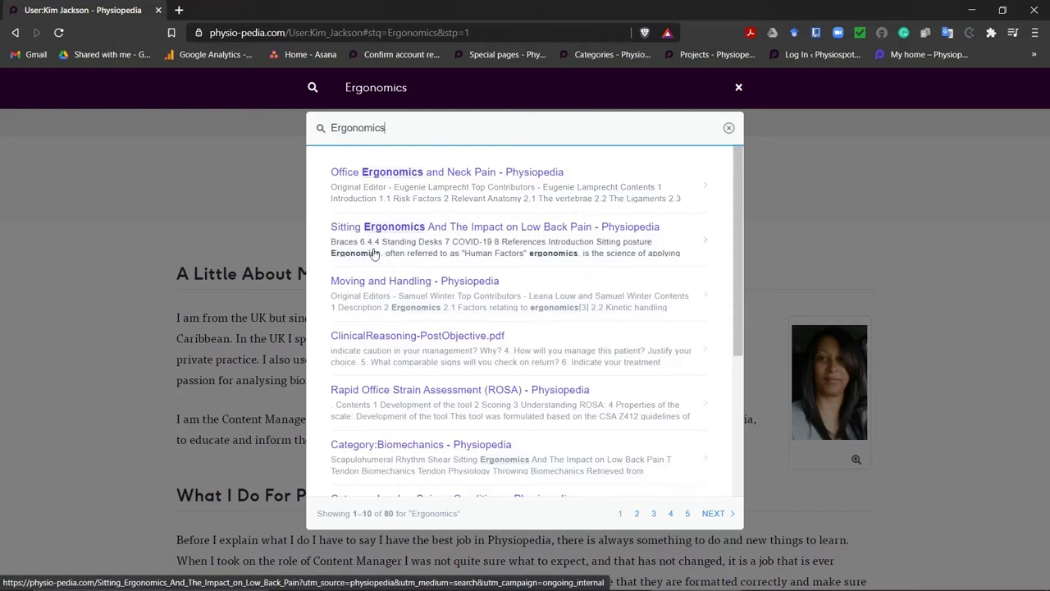
mouse_move(413, 237)
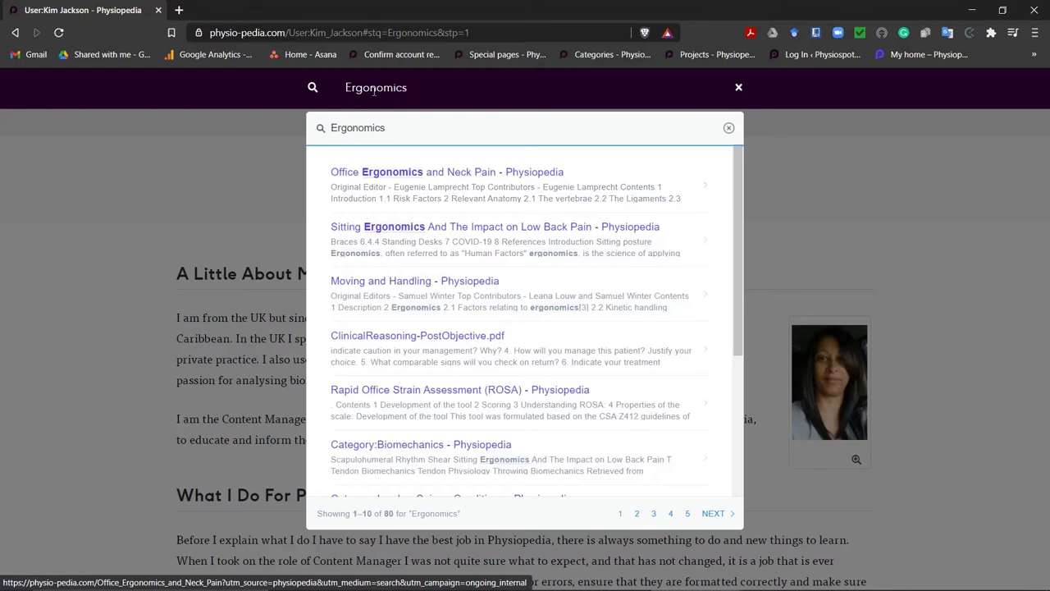
mouse_move(443, 87)
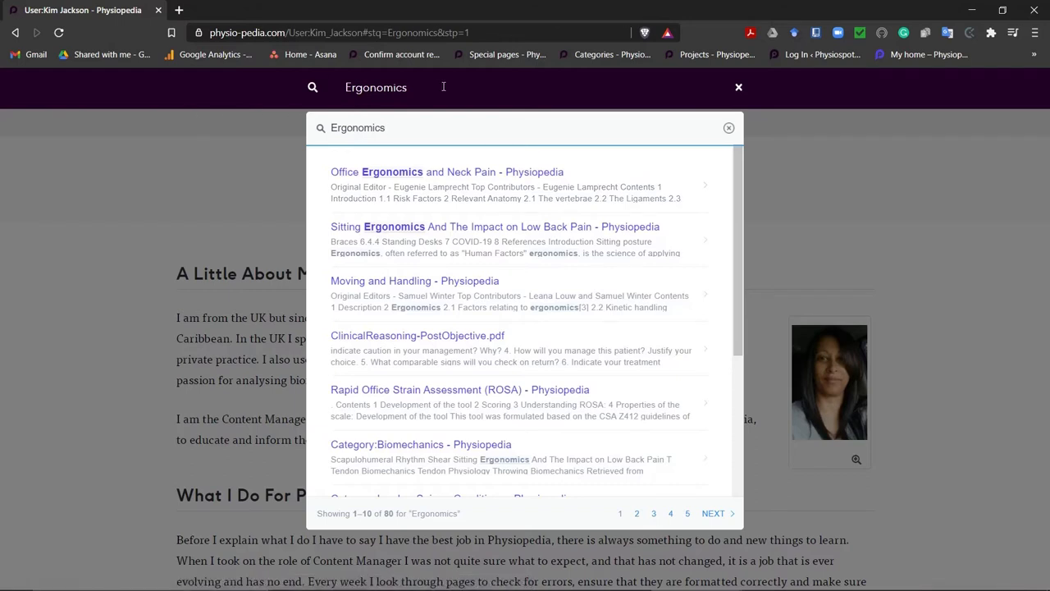
mouse_move(714, 135)
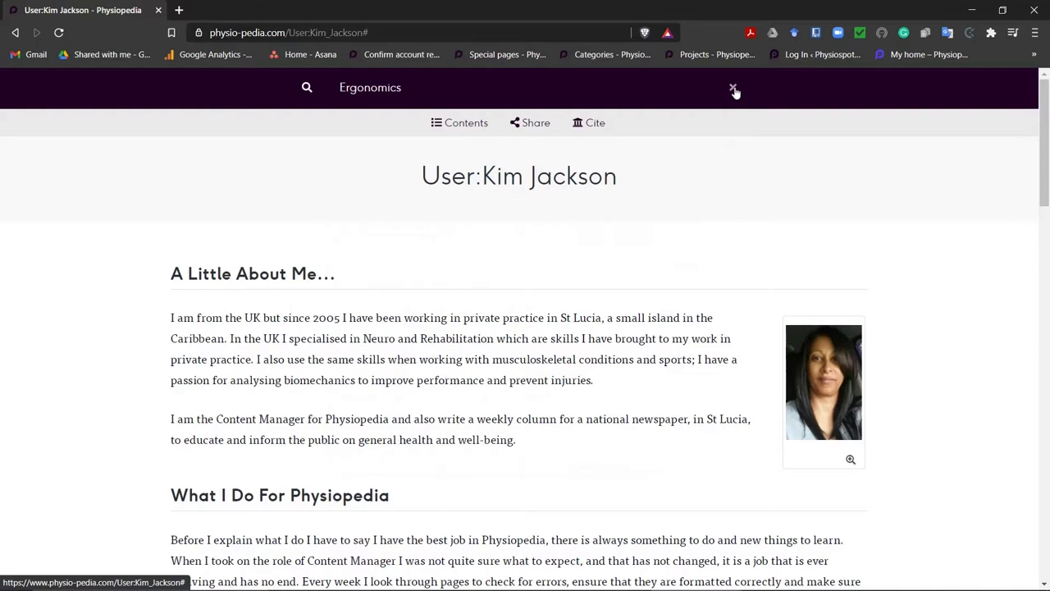
- Dismiss the search and reach the Create new page form via Tools > Add page
click(732, 89)
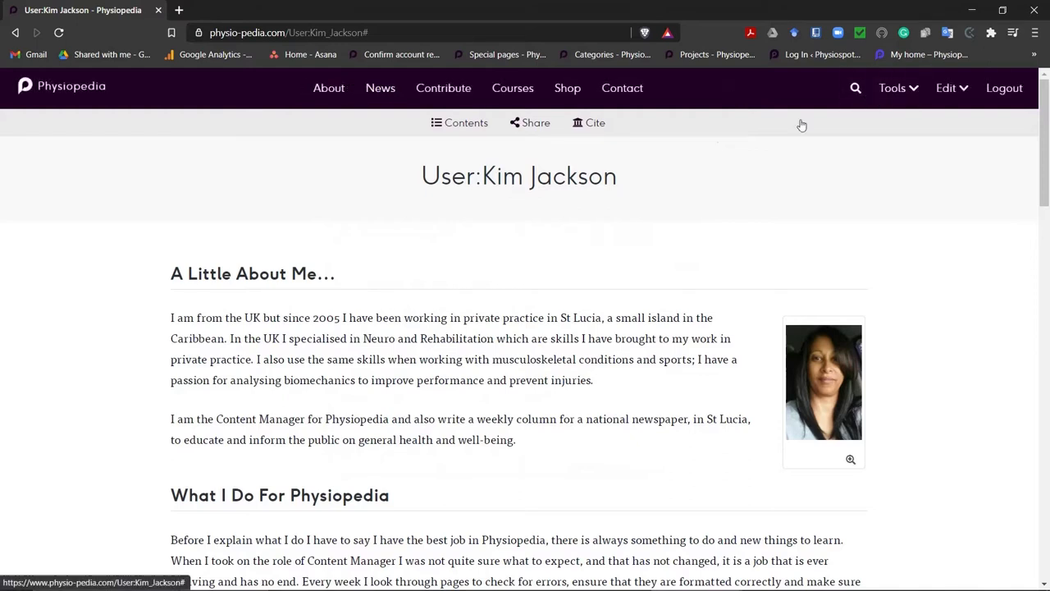
mouse_move(894, 88)
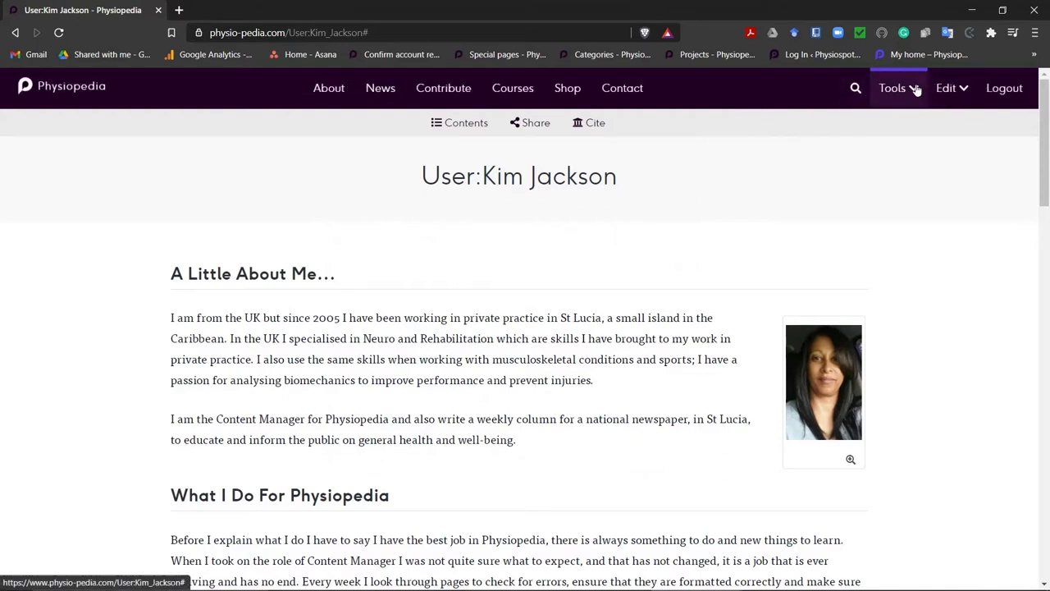
mouse_move(892, 89)
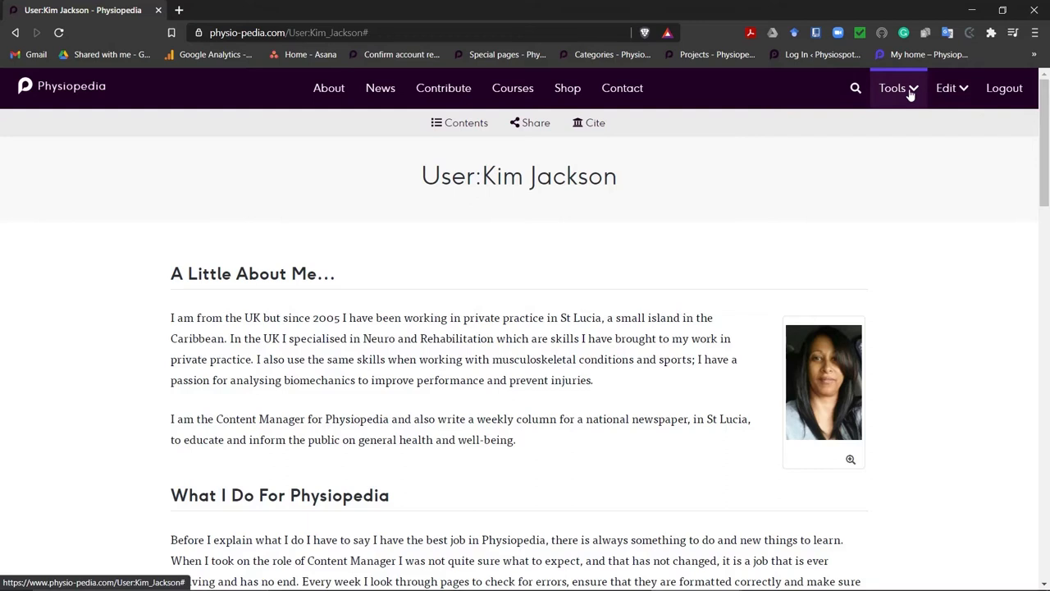
click(893, 89)
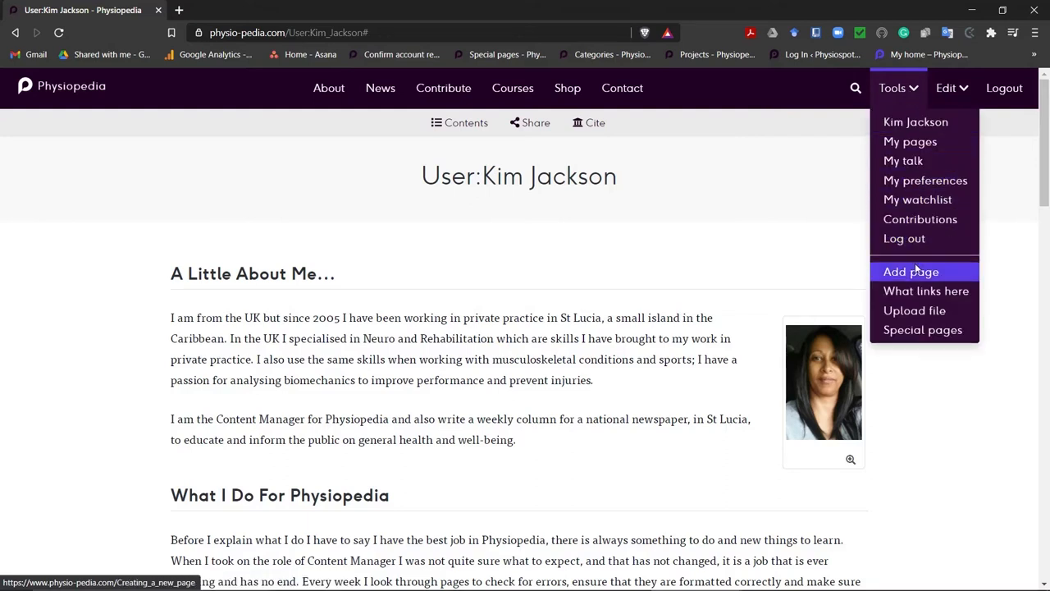
mouse_move(915, 272)
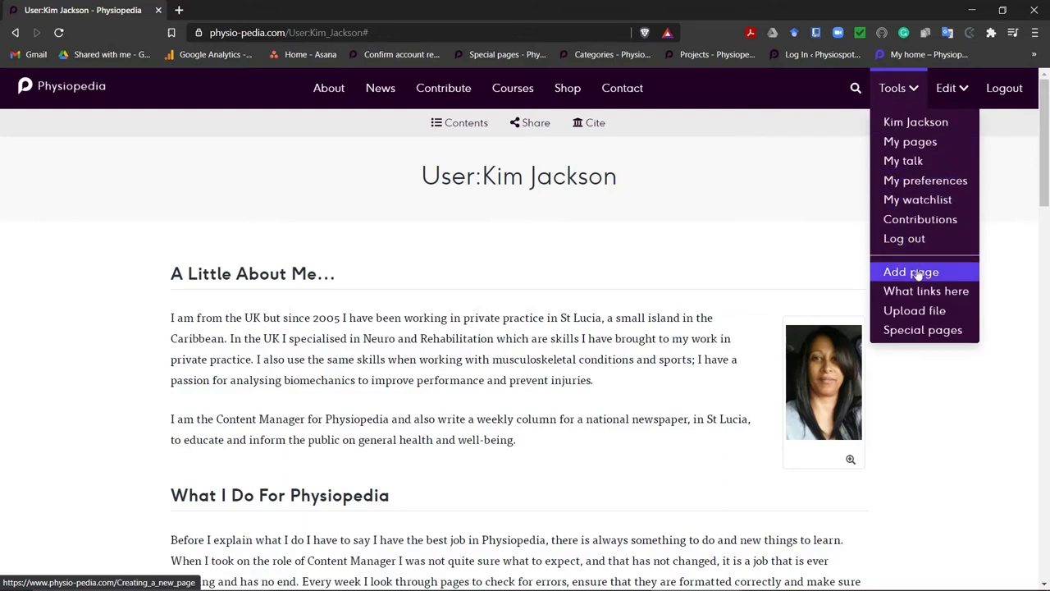
click(911, 272)
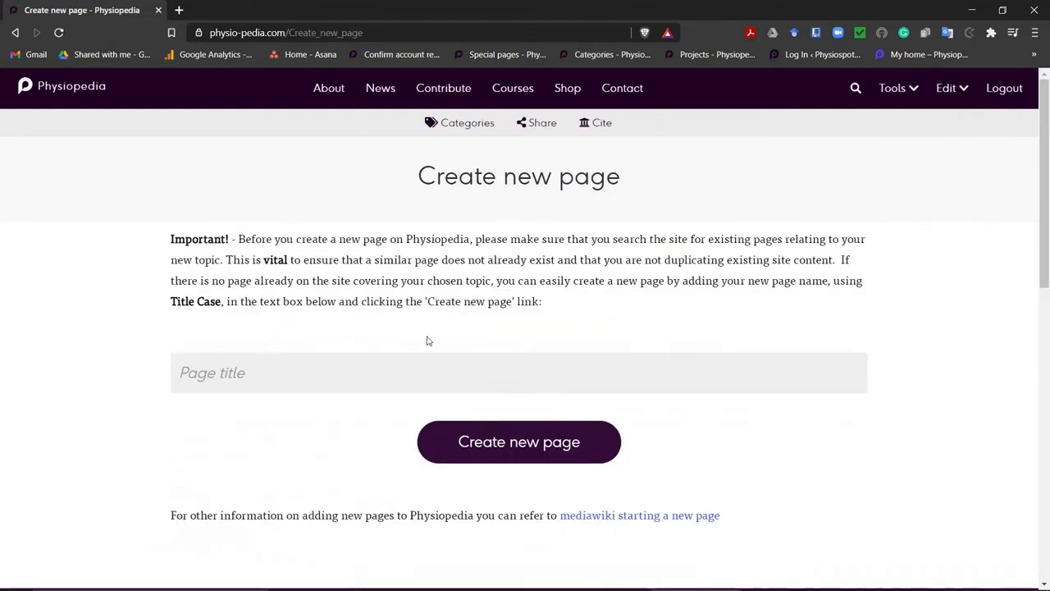
mouse_move(289, 330)
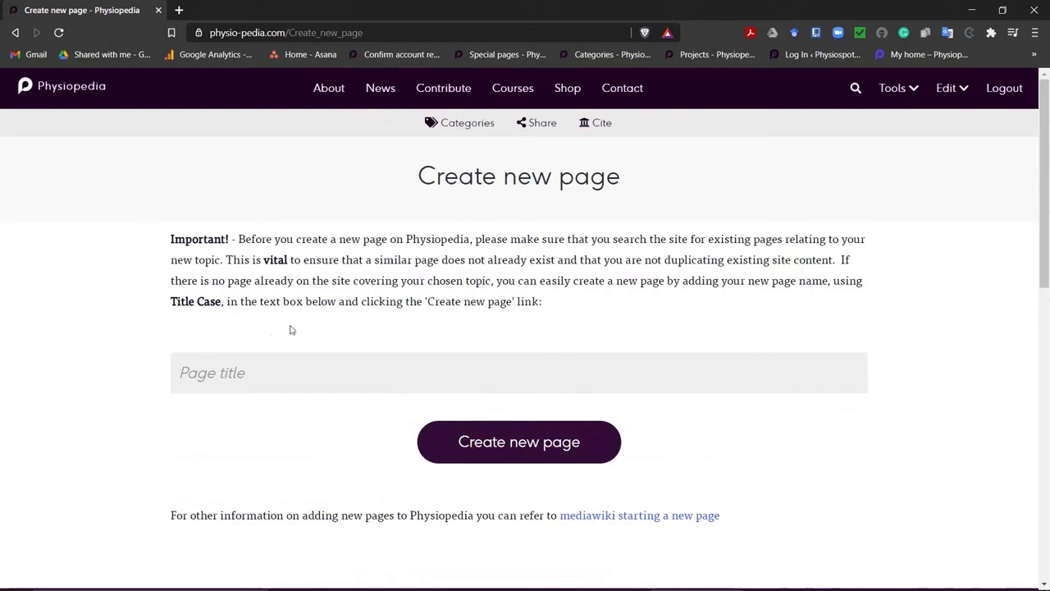
mouse_move(440, 266)
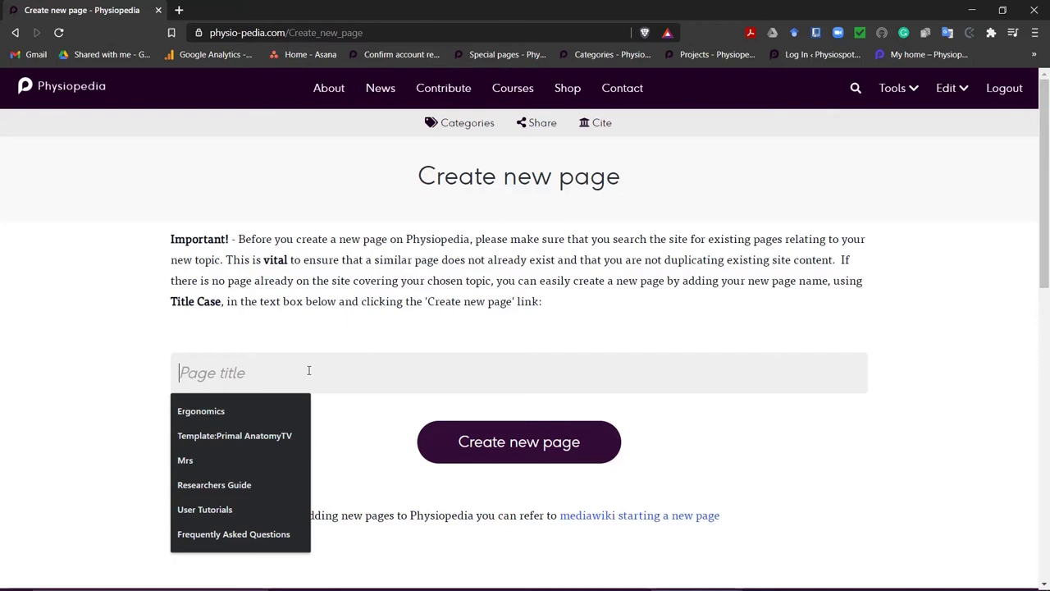
- Create a new page titled 'Ergonomics' and land in its empty editor
click(200, 410)
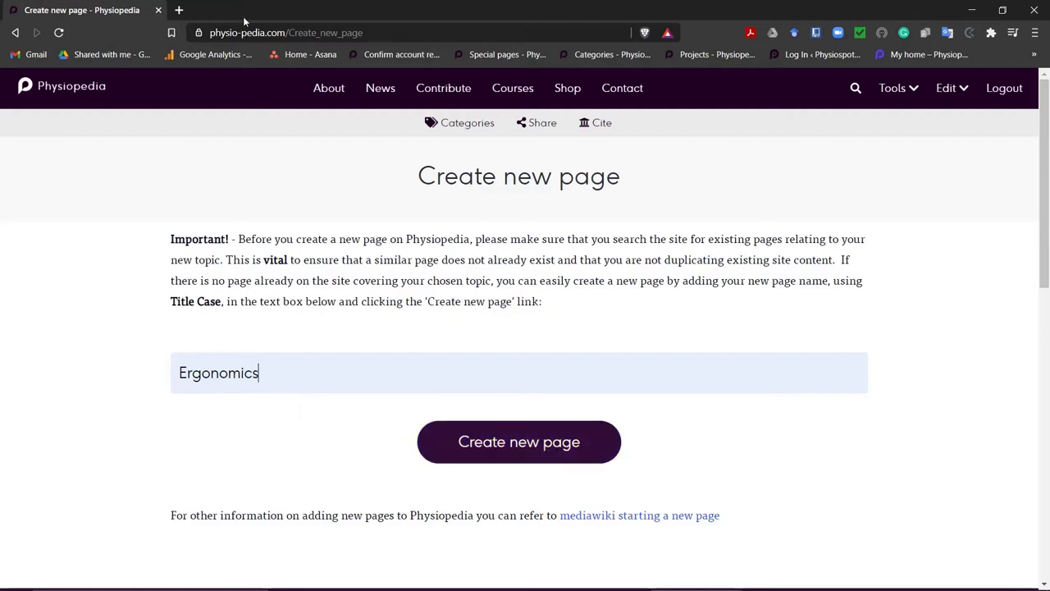
click(518, 441)
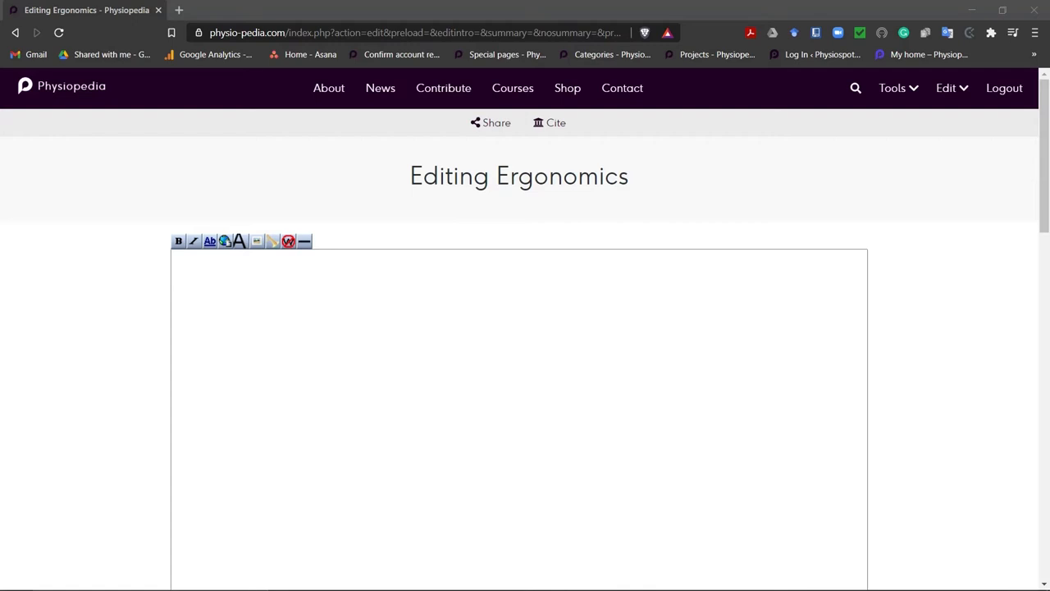
mouse_move(9, 324)
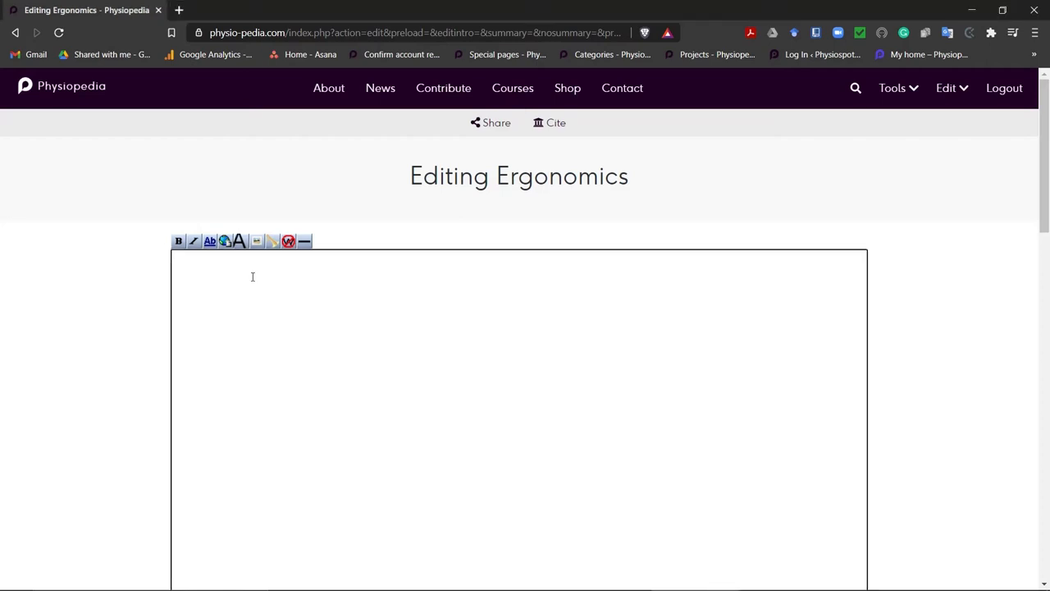
- Enter {{subst:New Page}} as the sole content of the Ergonomics editor
text({{)
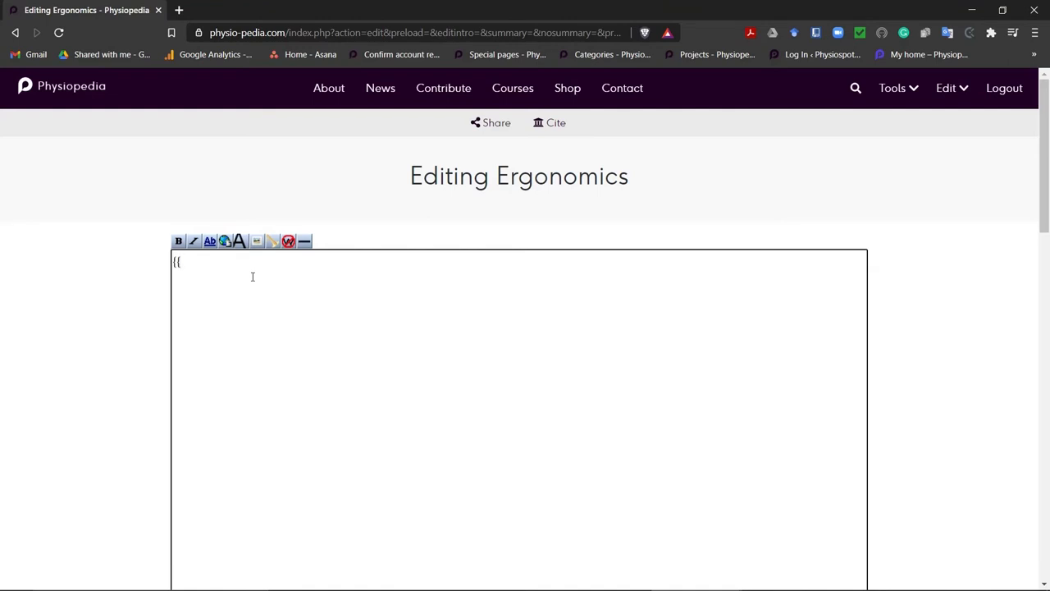
text(subst)
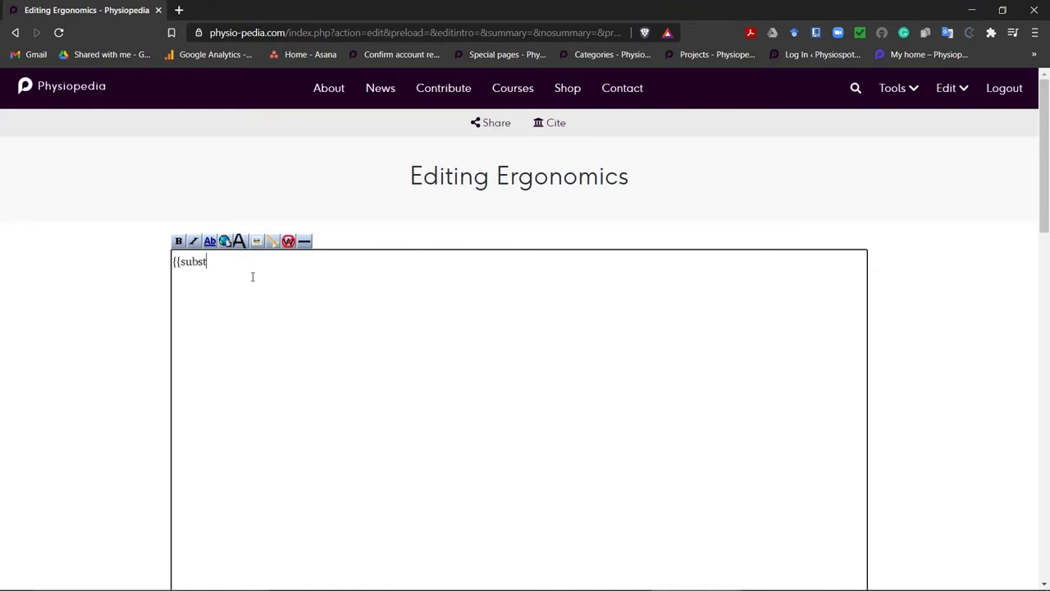
text(:)
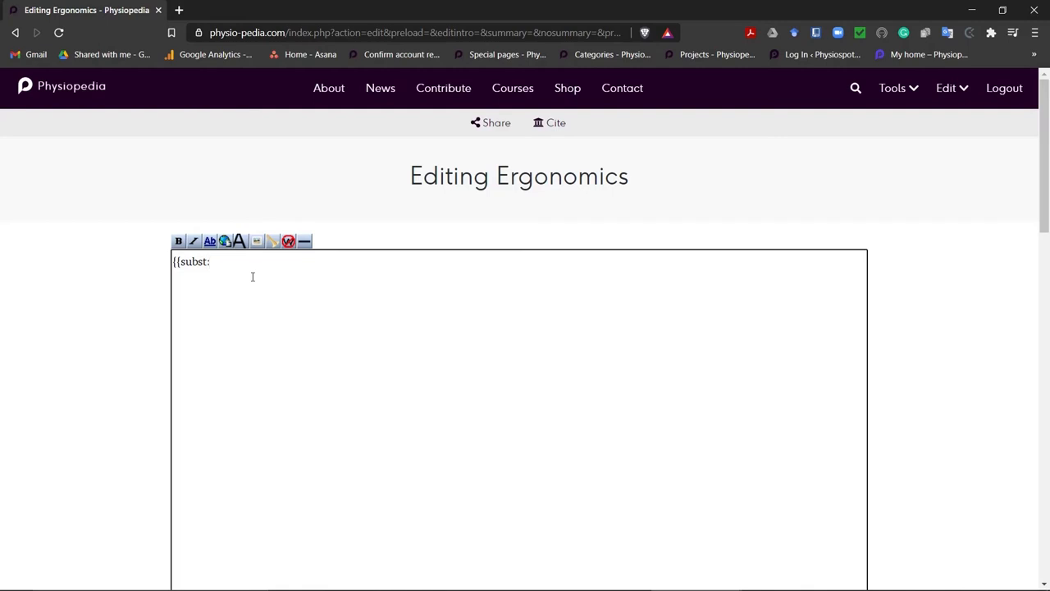
text(New)
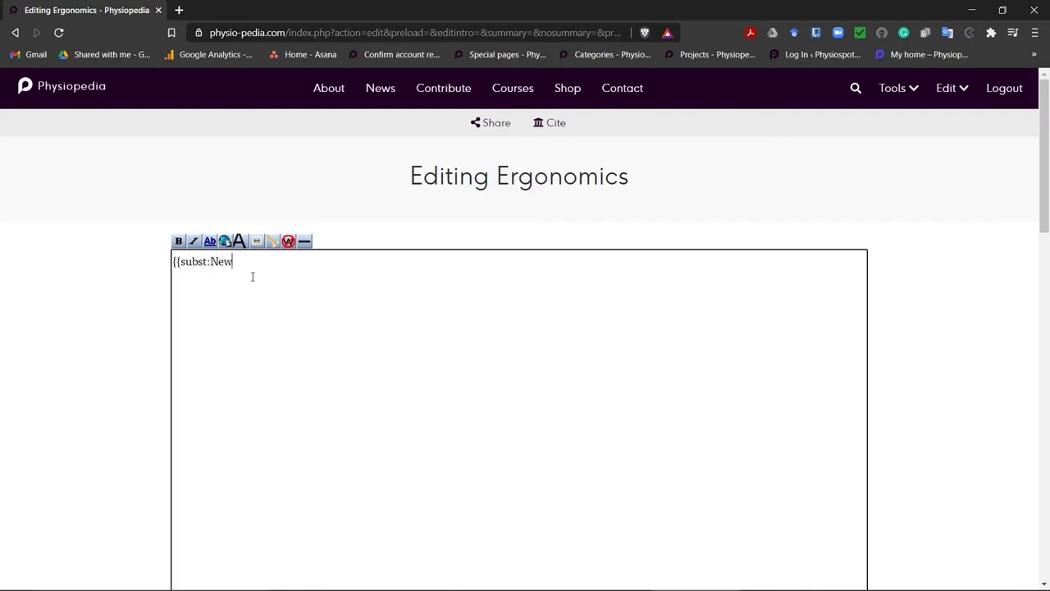
text(Page)
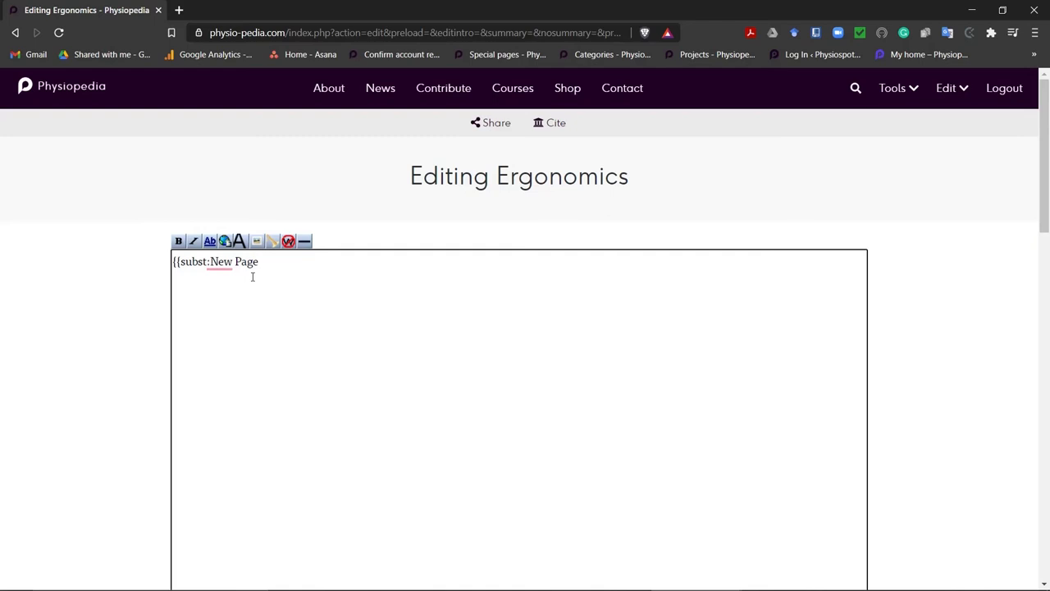
text(}})
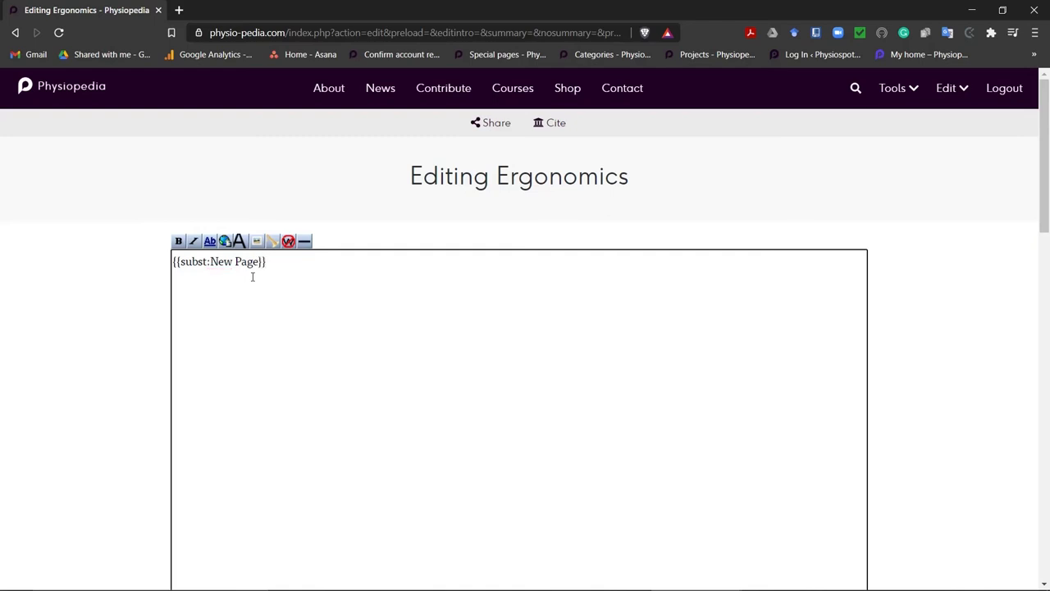
click(262, 260)
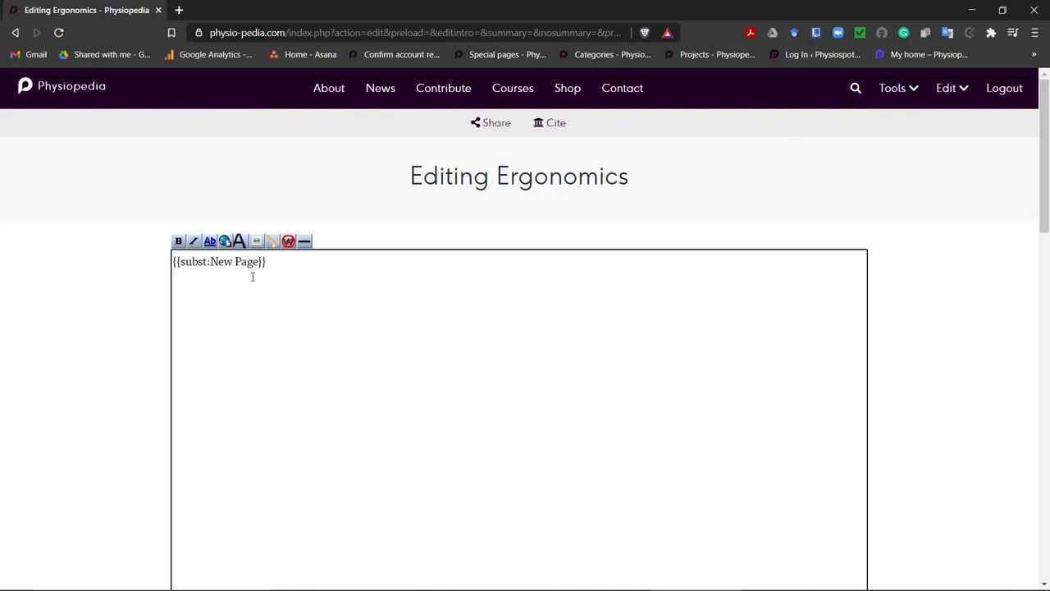
- Save the Ergonomics page so it renders the template's Introduction and Sub Heading sections
scroll(down, 3)
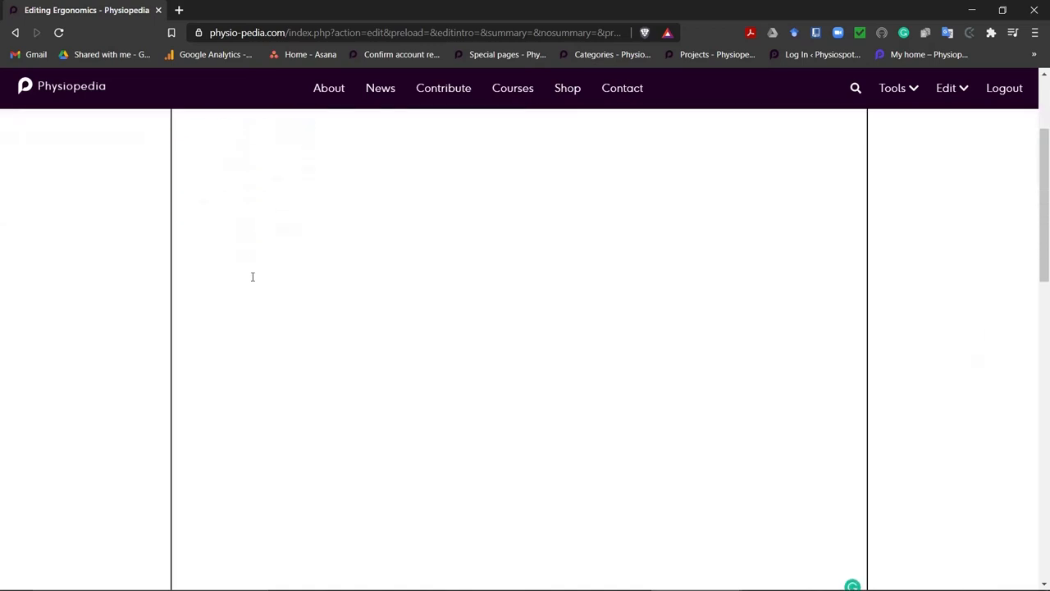
scroll(down, 3)
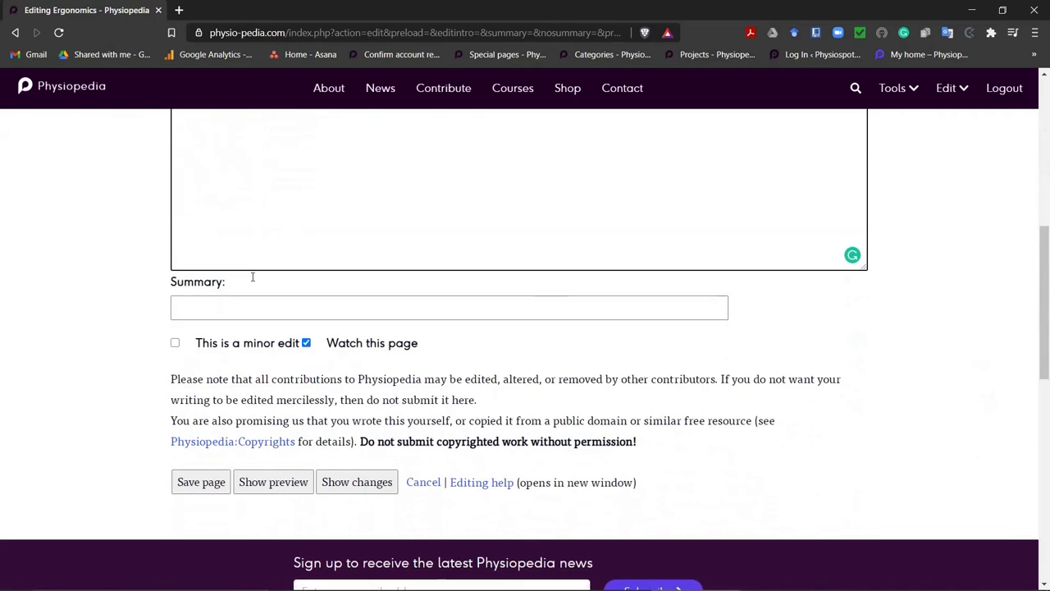
click(201, 483)
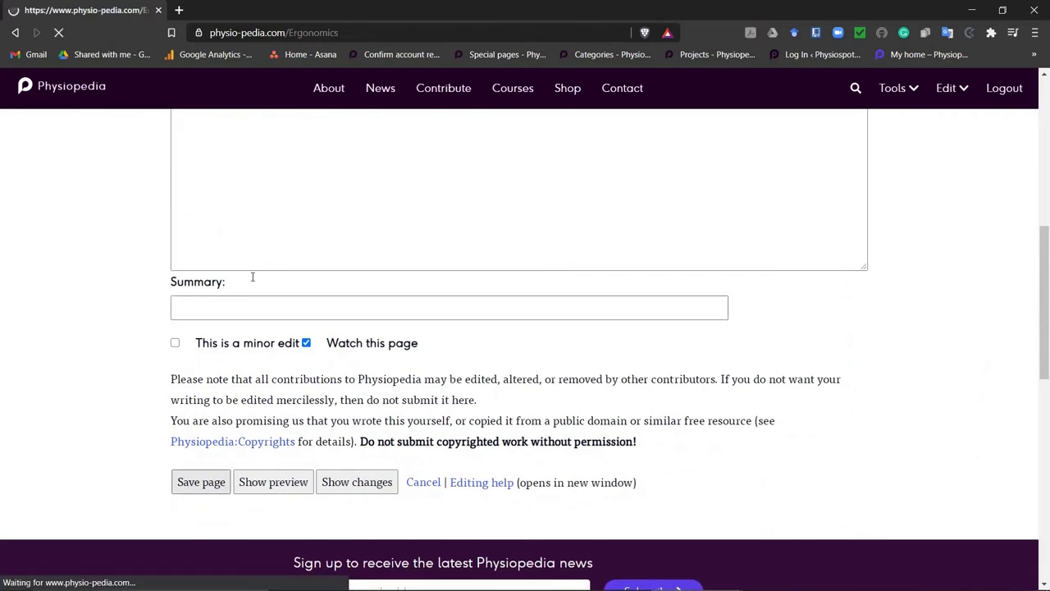
click(200, 482)
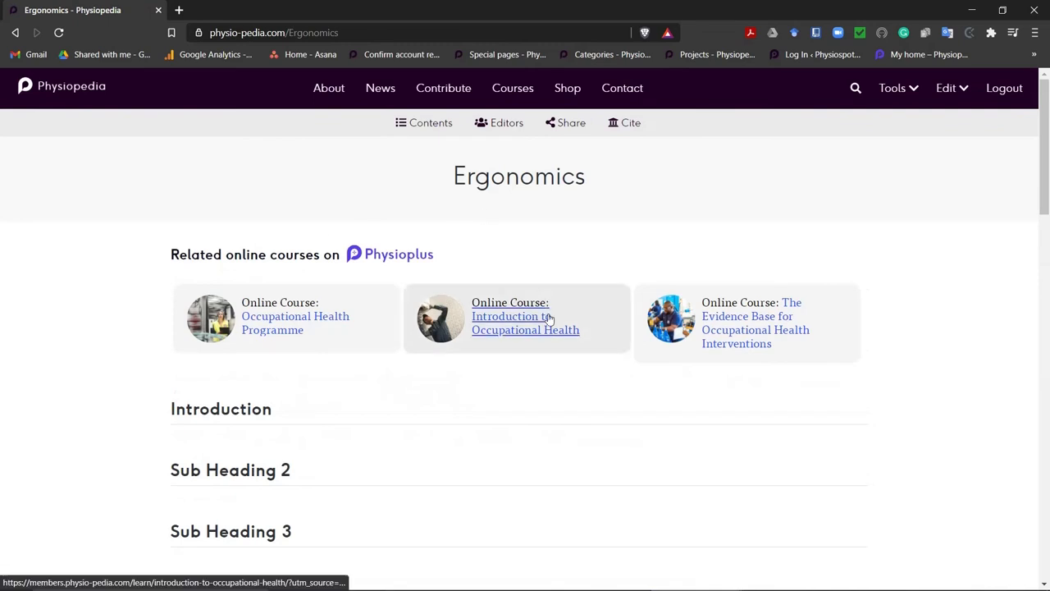
mouse_move(628, 197)
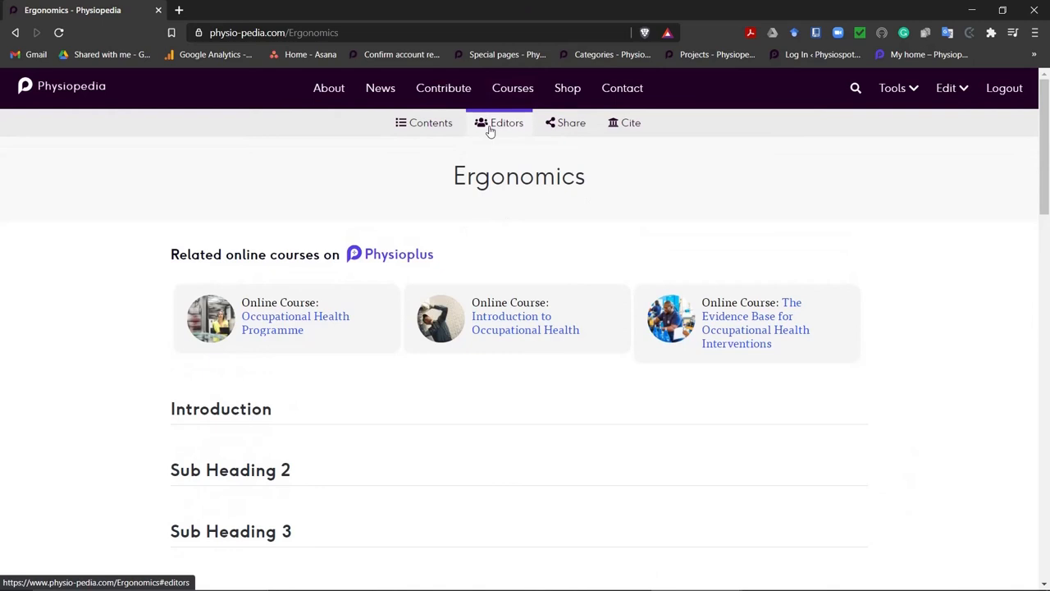
- Show the page's Editors details and review its sections down to Related articles and References
click(506, 122)
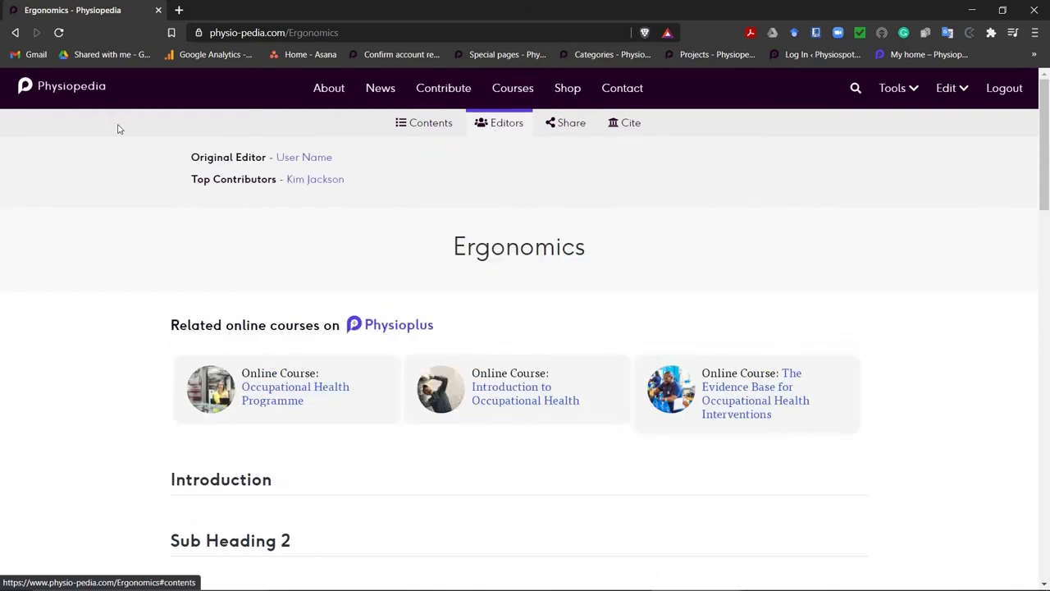
mouse_move(298, 252)
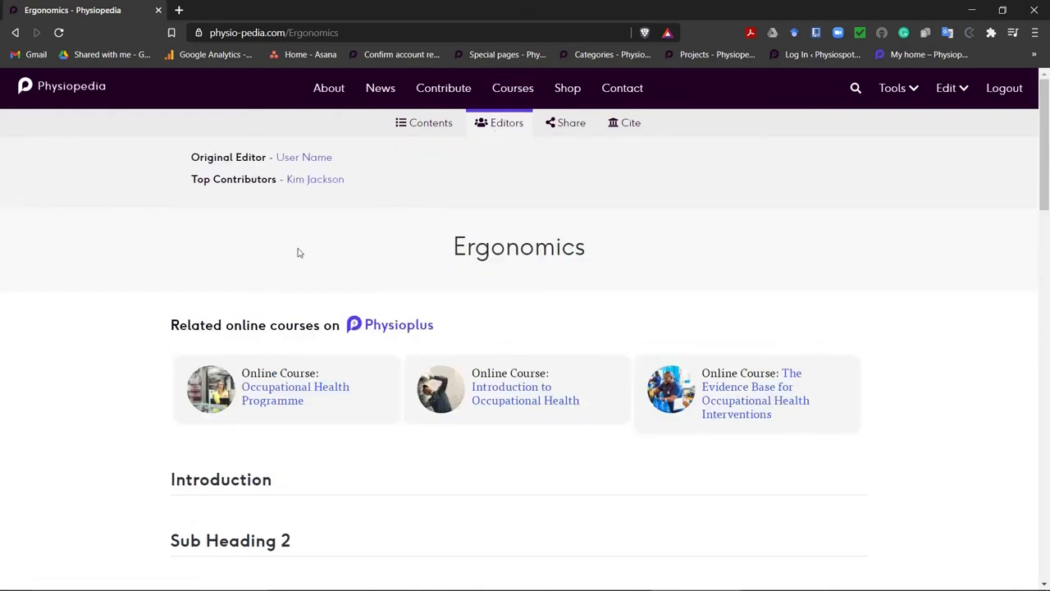
scroll(down, 3)
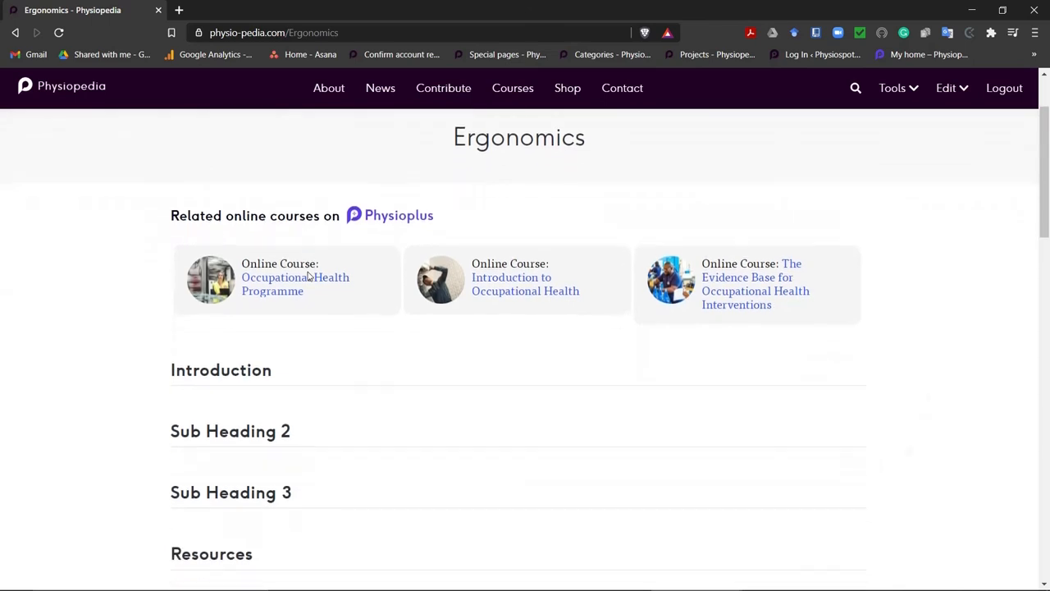
scroll(down, 3)
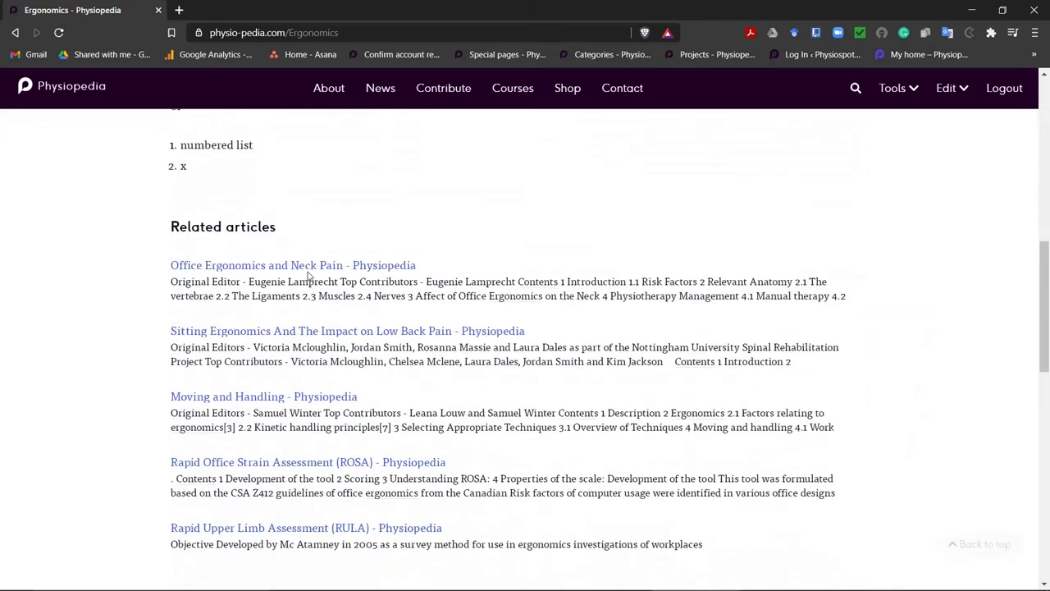
scroll(down, 3)
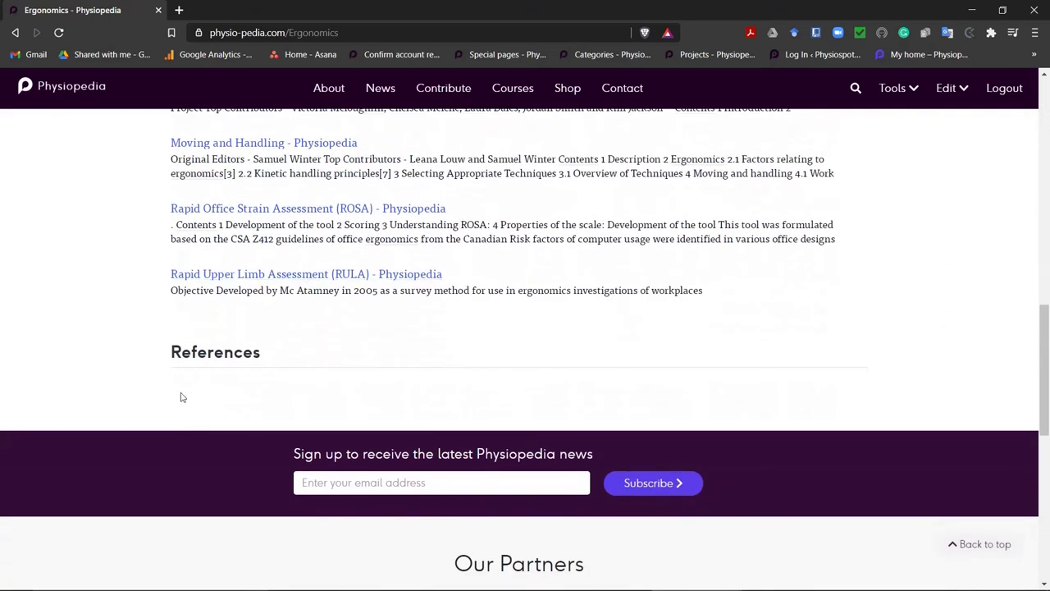
mouse_move(254, 359)
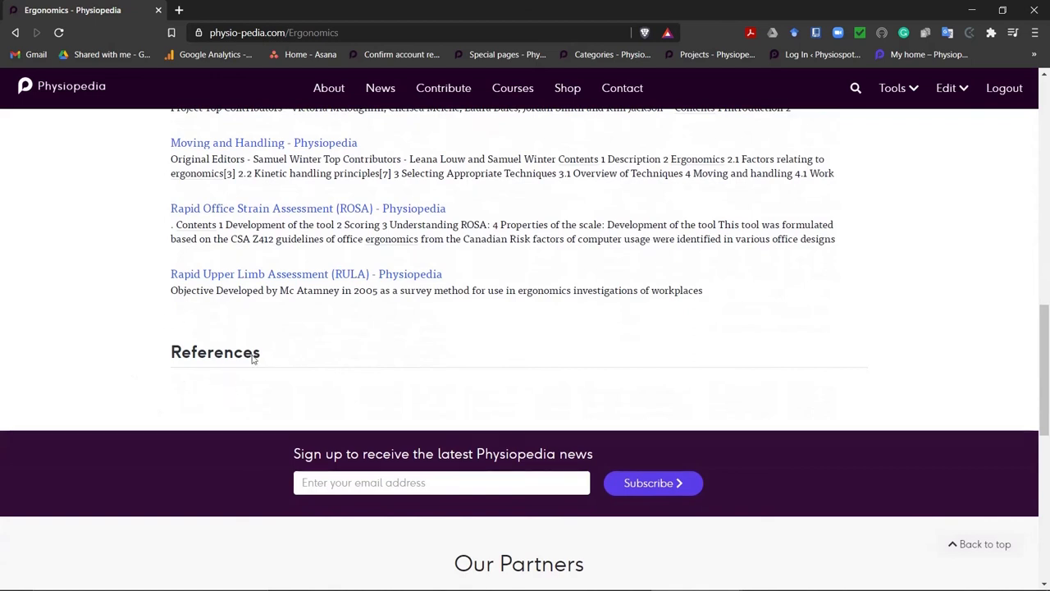
mouse_move(278, 394)
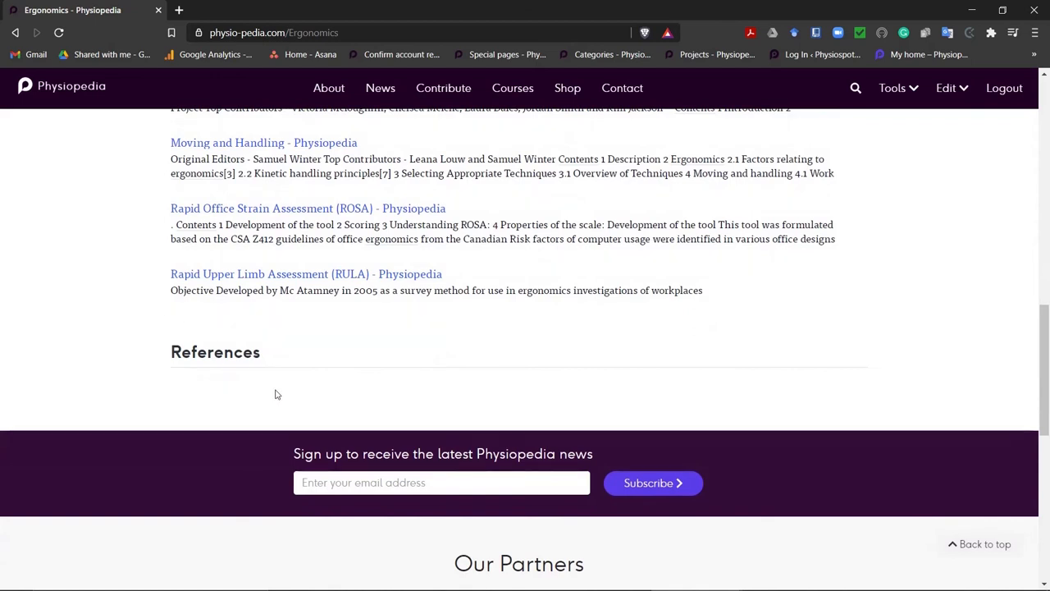
scroll(up, 3)
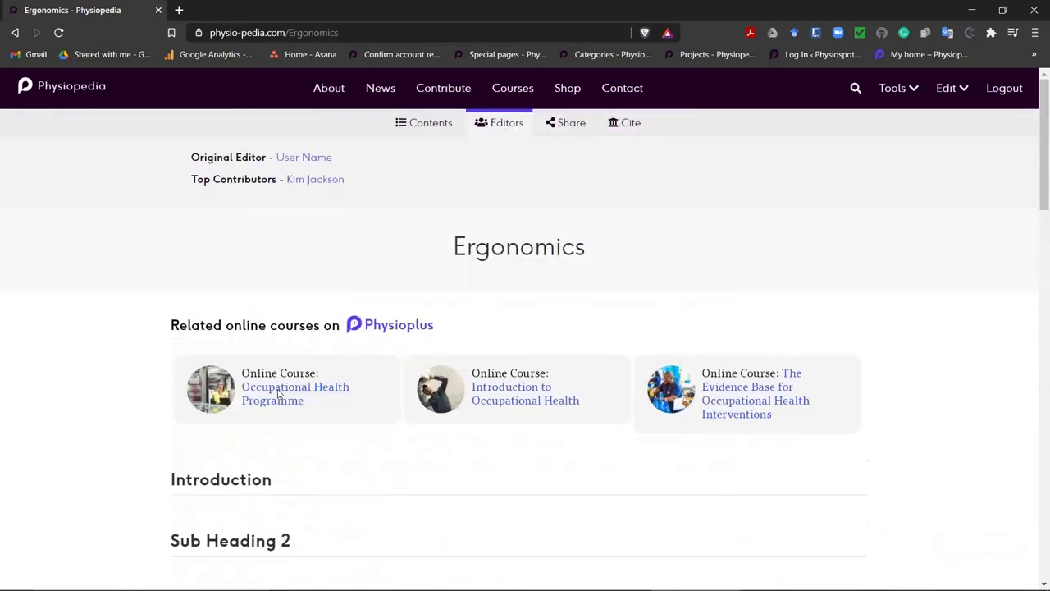